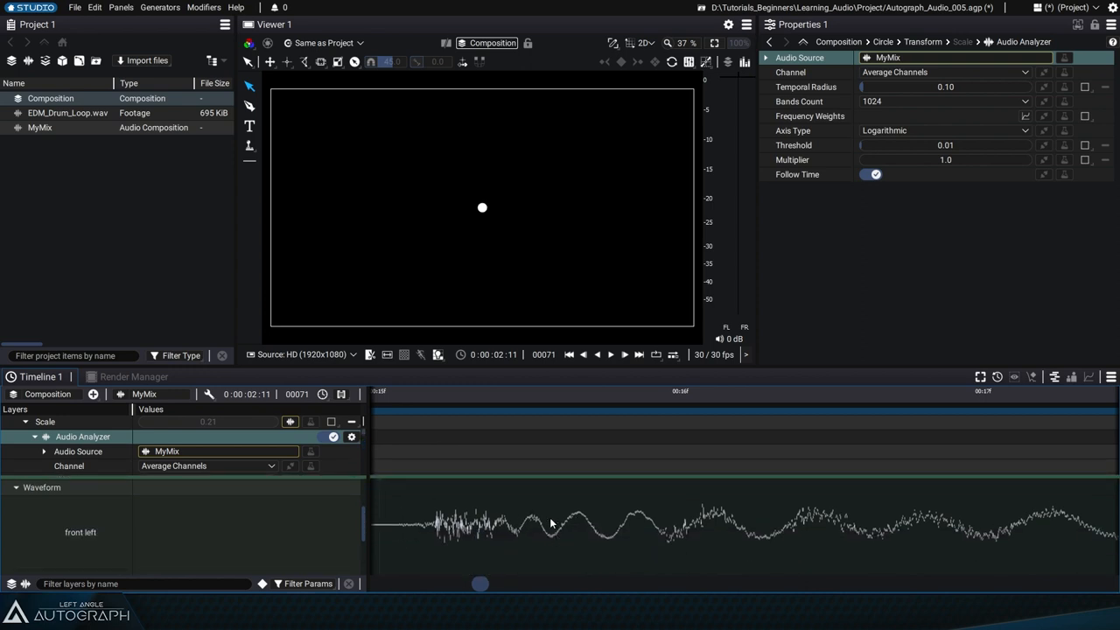
pyautogui.moveTo(1054, 329)
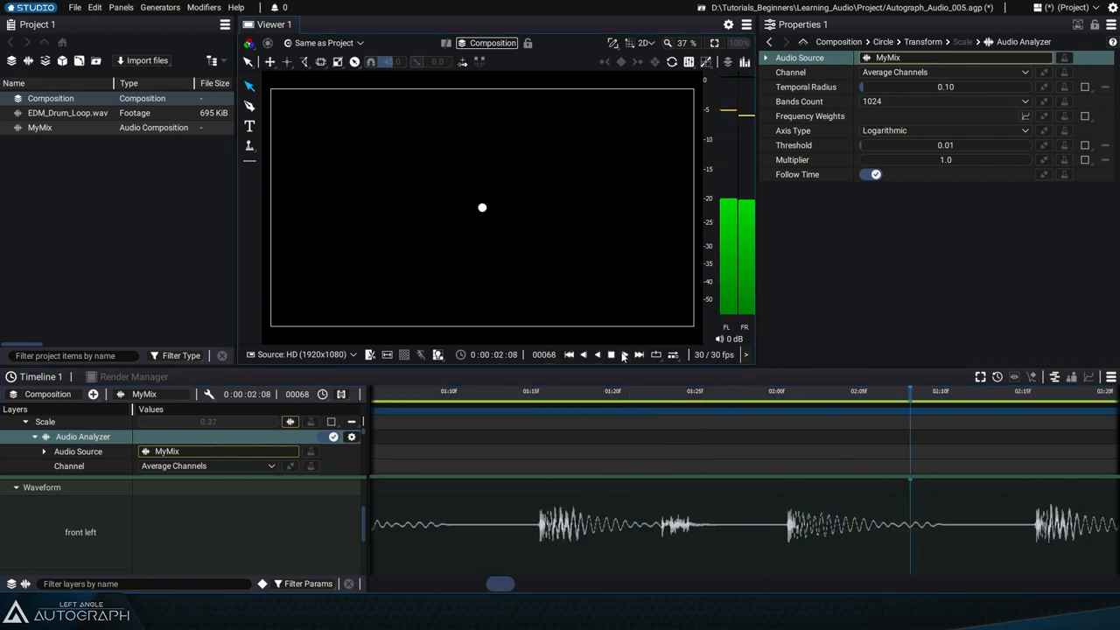
# Step: Preview the drum loop playback and start editing the Audio Analyzer's Temporal Radius value
pyautogui.click(611, 355)
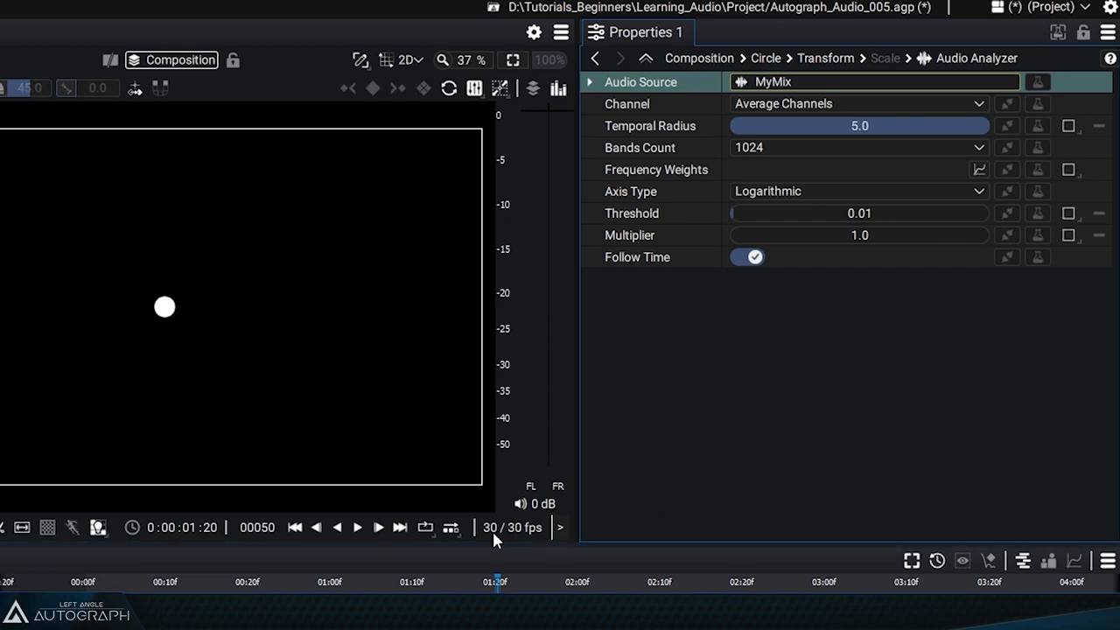
pyautogui.click(358, 527)
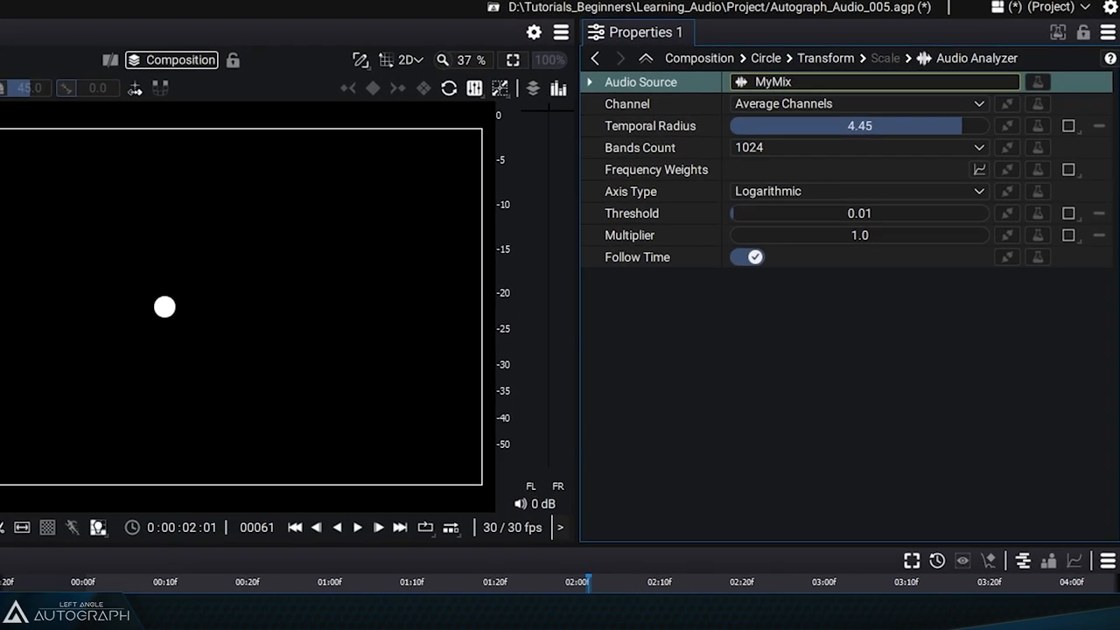
pyautogui.doubleClick(859, 125)
pyautogui.write('0.01')
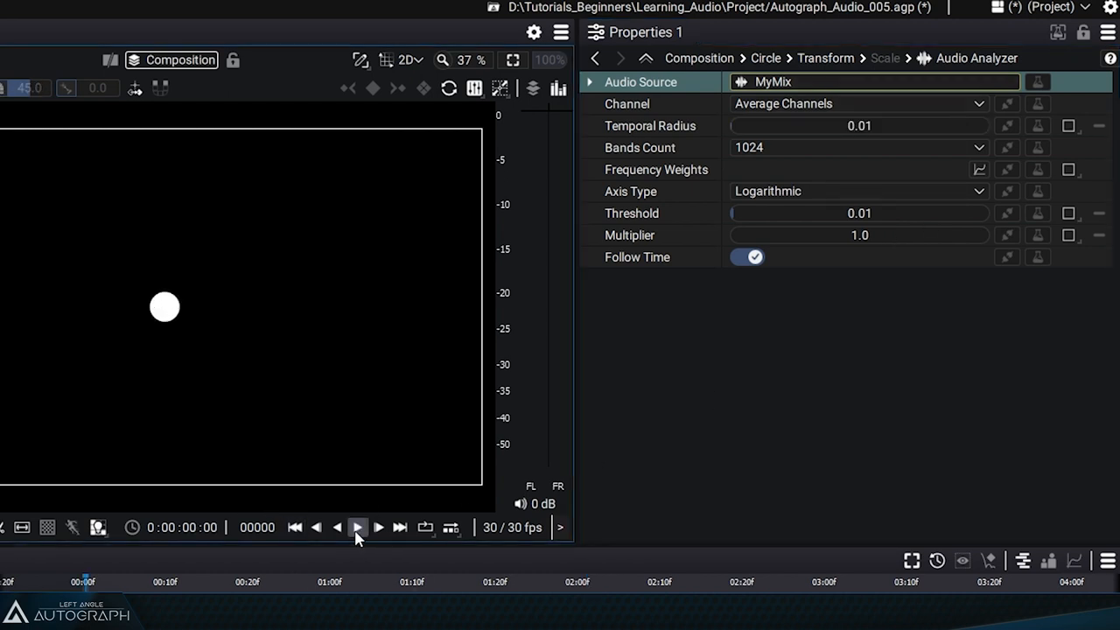
# Step: Preview the circle pulsing with Temporal Radius at 0.001 by playing and stopping twice
pyautogui.click(357, 527)
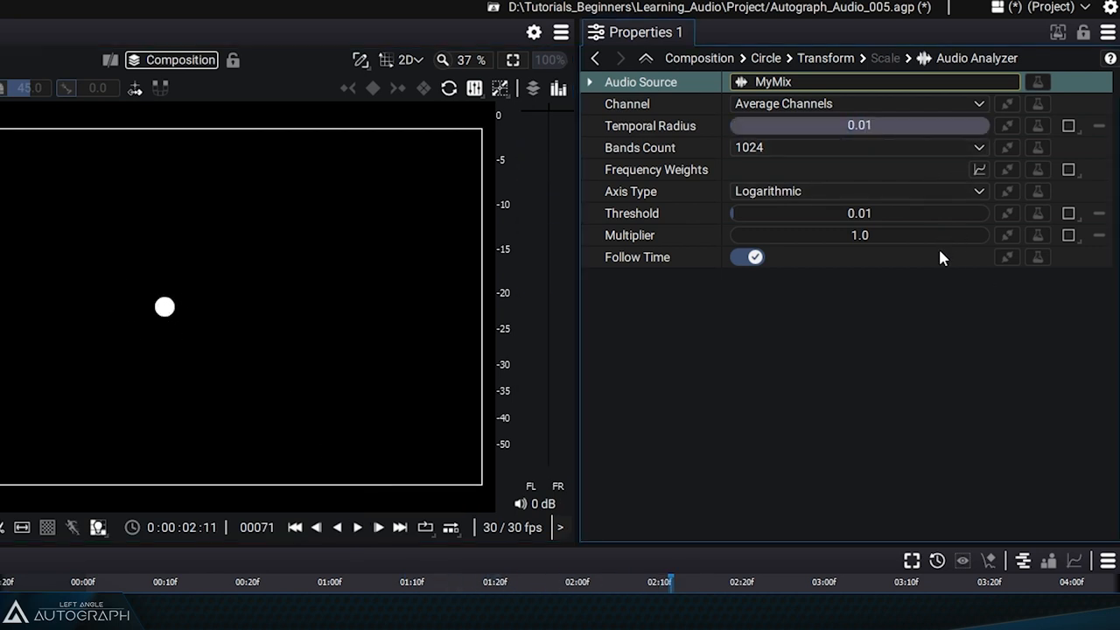
pyautogui.click(357, 526)
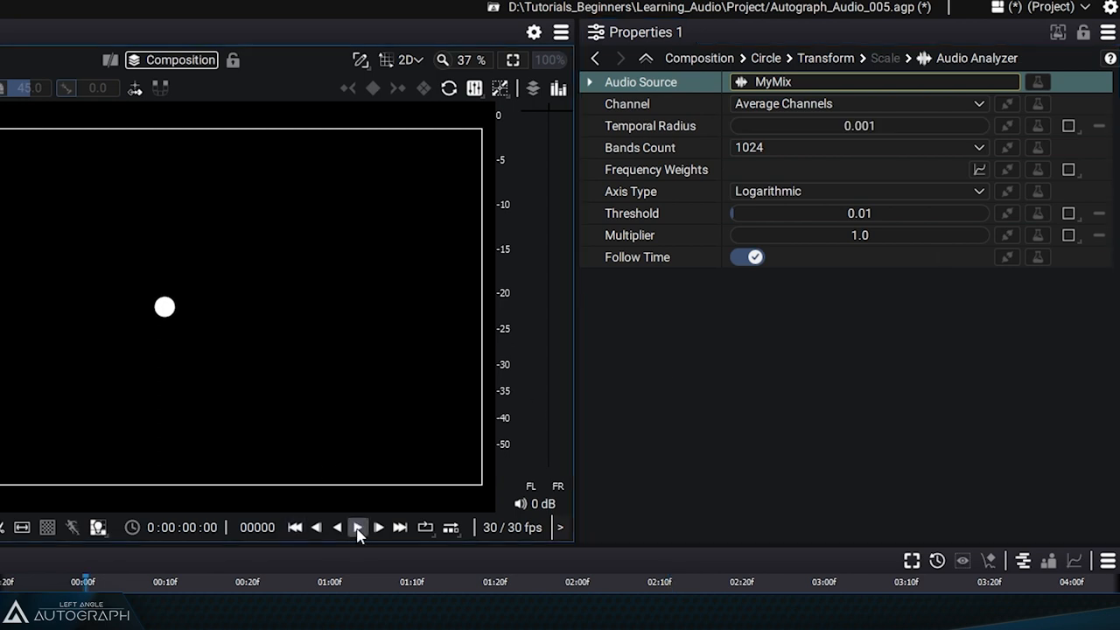
pyautogui.click(357, 526)
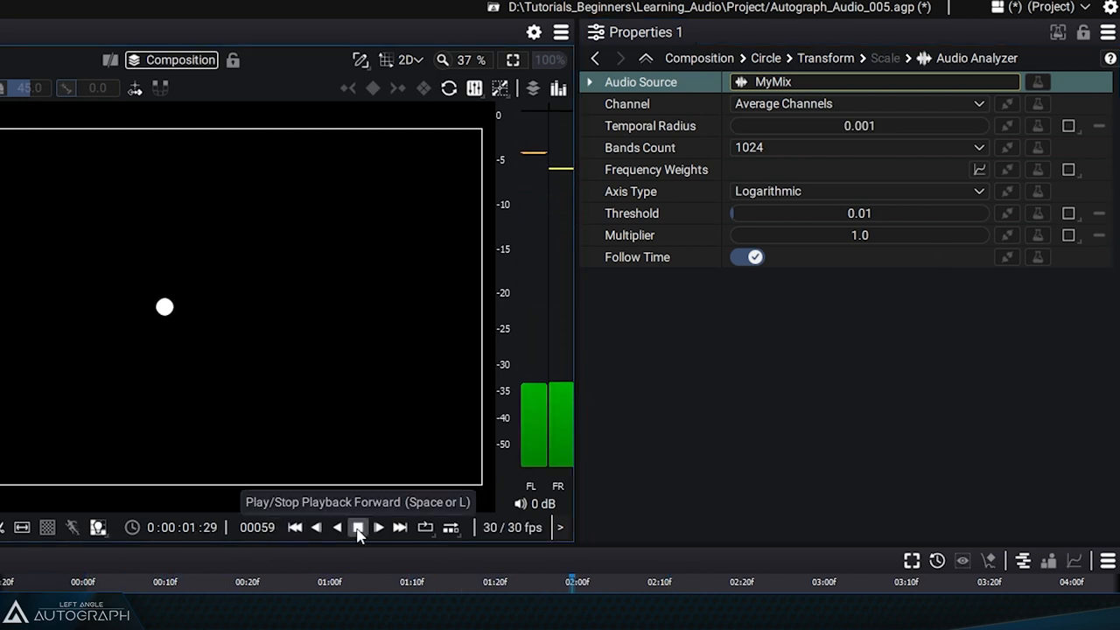
pyautogui.click(357, 526)
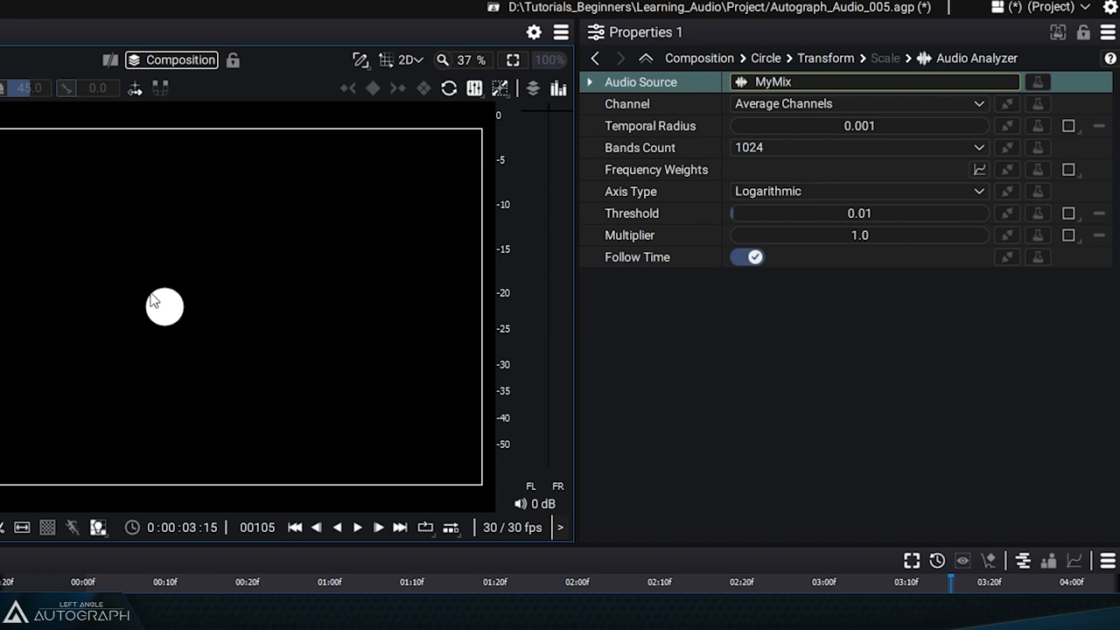
pyautogui.moveTo(840, 219)
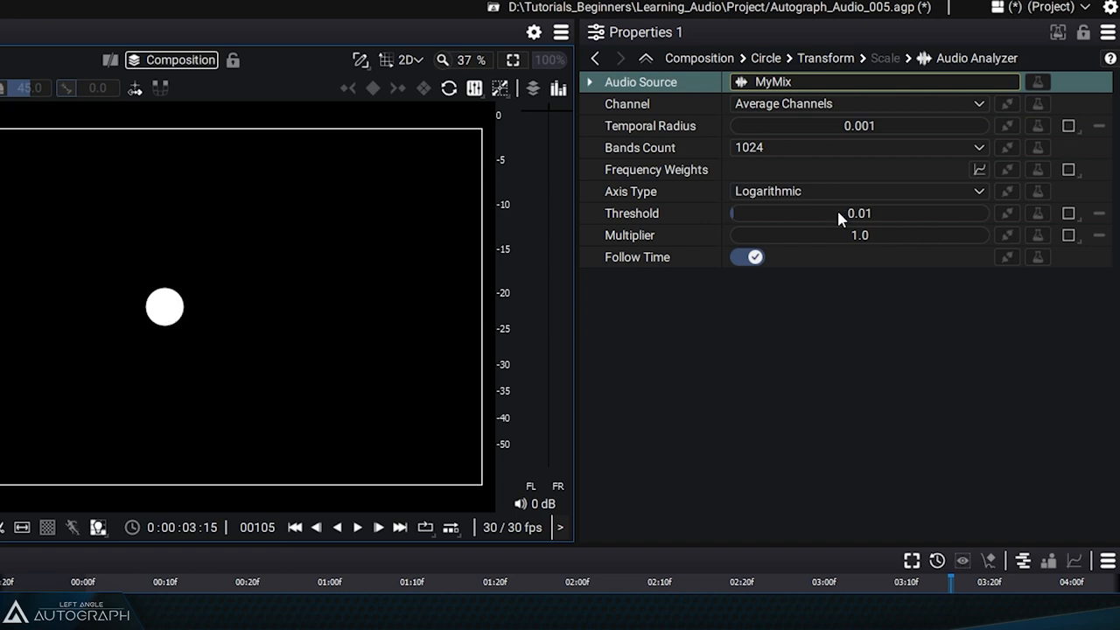
pyautogui.moveTo(776, 239)
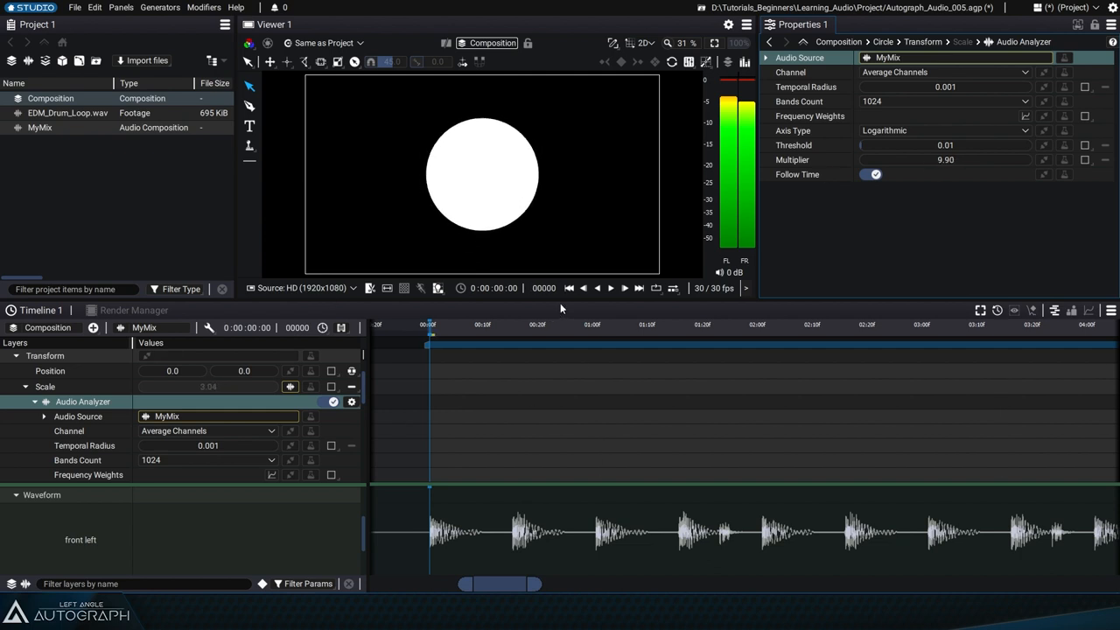
pyautogui.moveTo(611, 288)
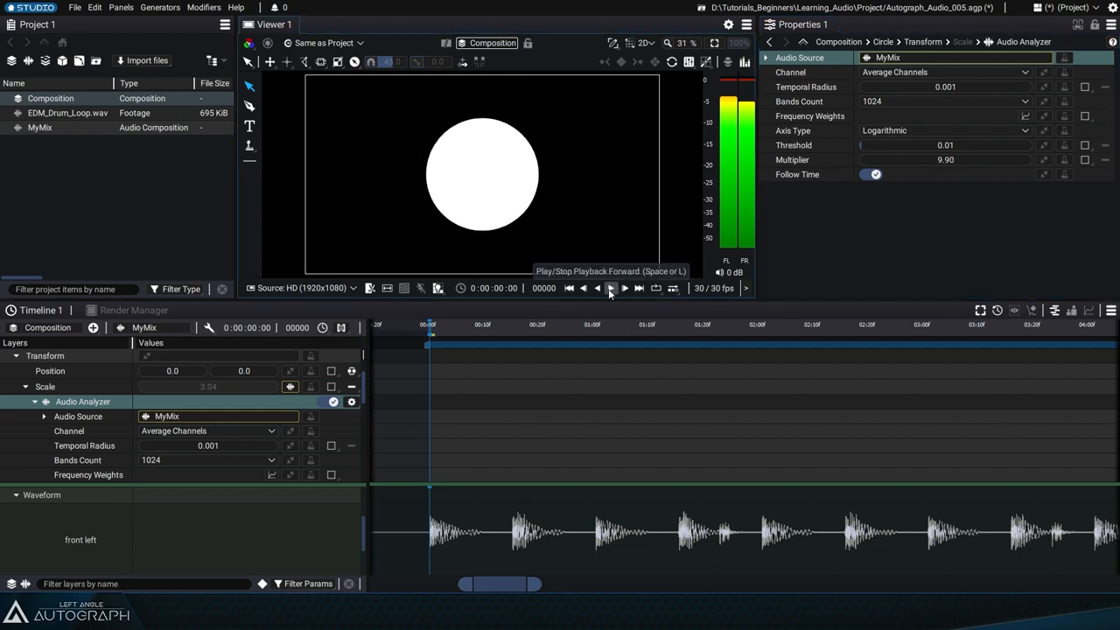
# Step: Play and stop the composition to preview the circle pulsing with Multiplier 9.90
pyautogui.click(612, 288)
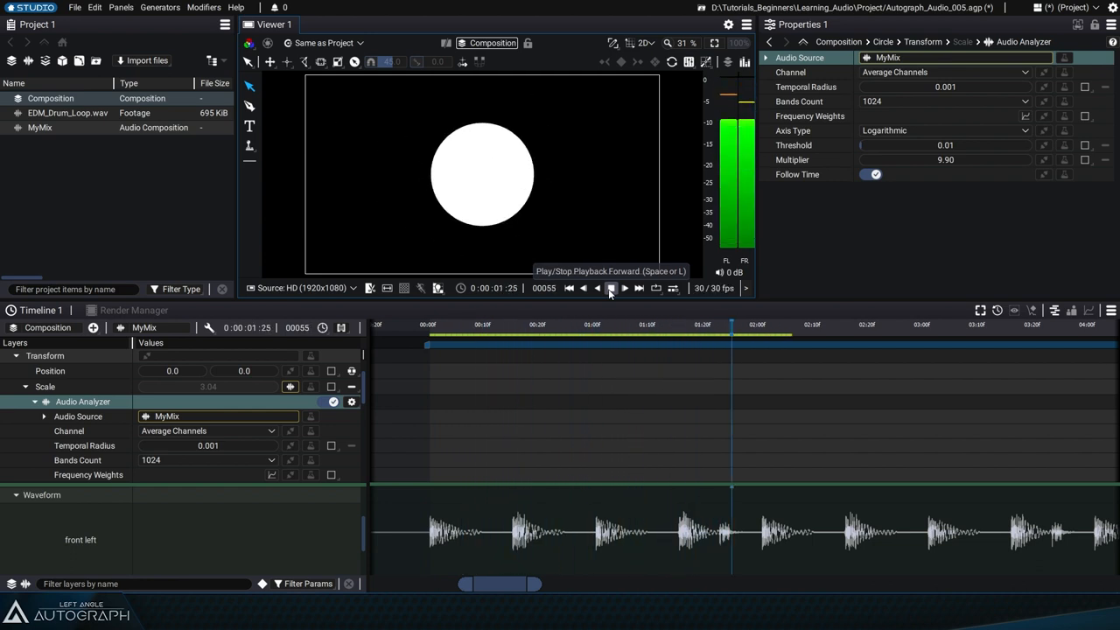
pyautogui.click(611, 288)
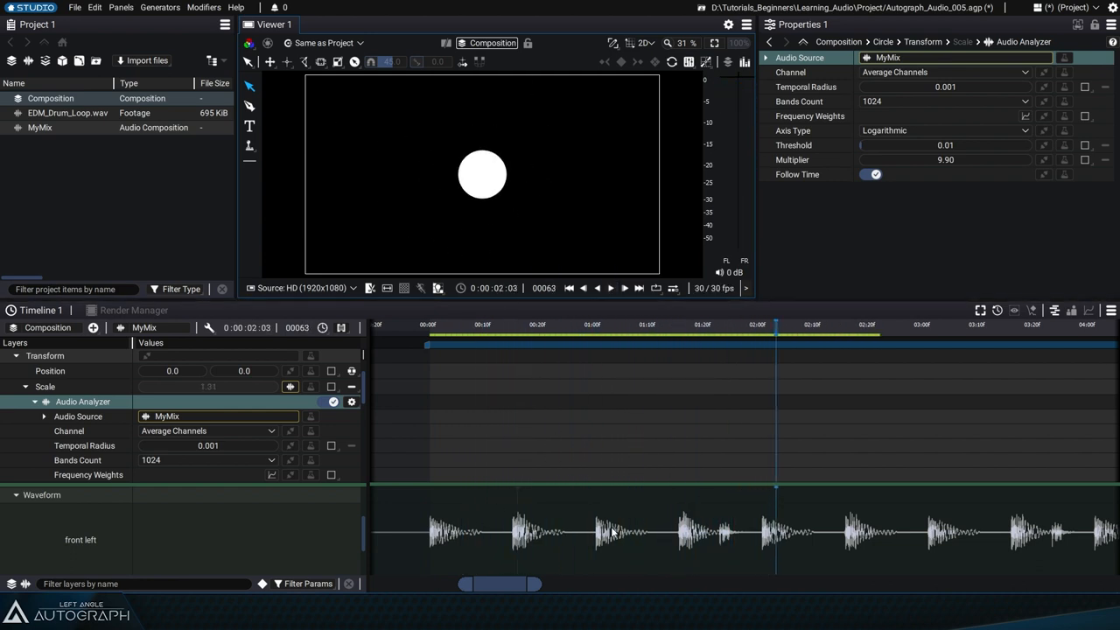